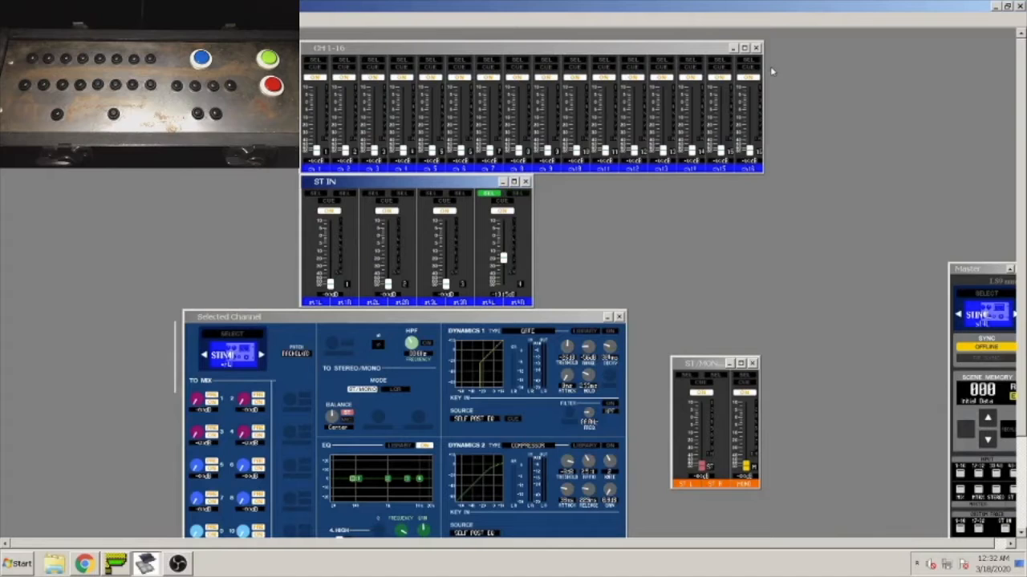
- Raise several CH1-16 faders partway up, then bring the GlovePIE script window forward
{"action": "left_click", "coordinate": [514, 193]}
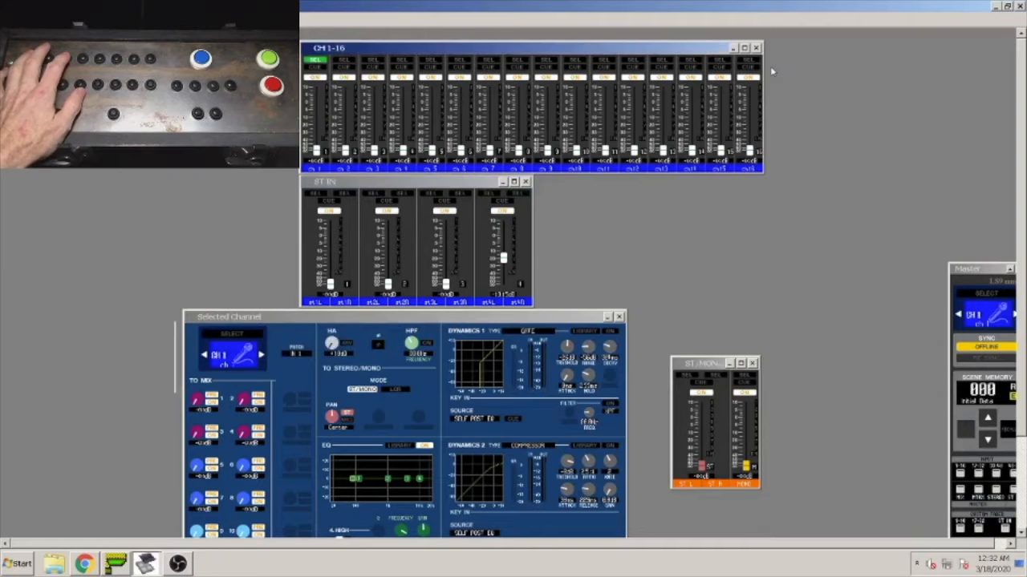
{"action": "left_click", "coordinate": [343, 61]}
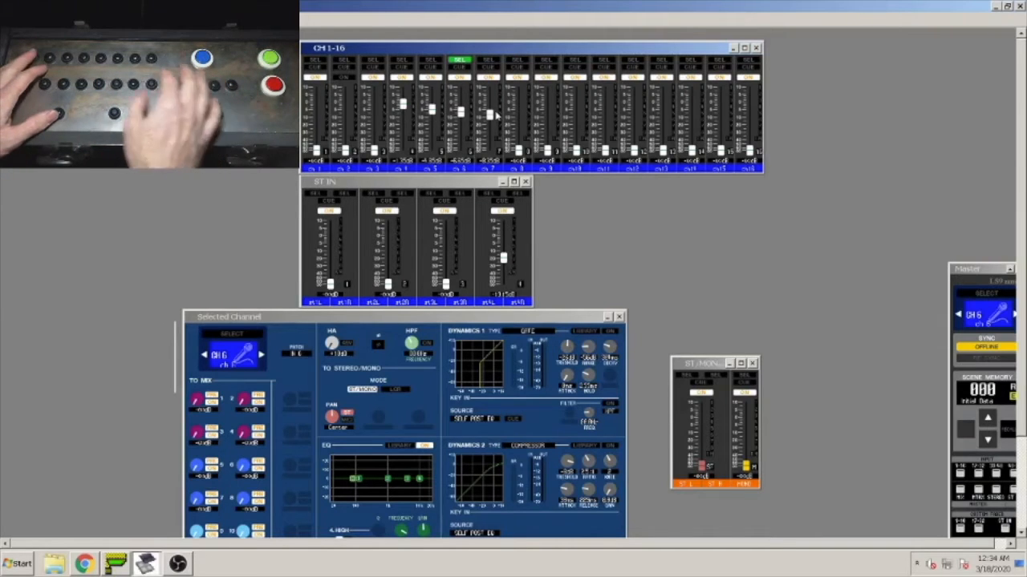
{"action": "left_click", "coordinate": [632, 60]}
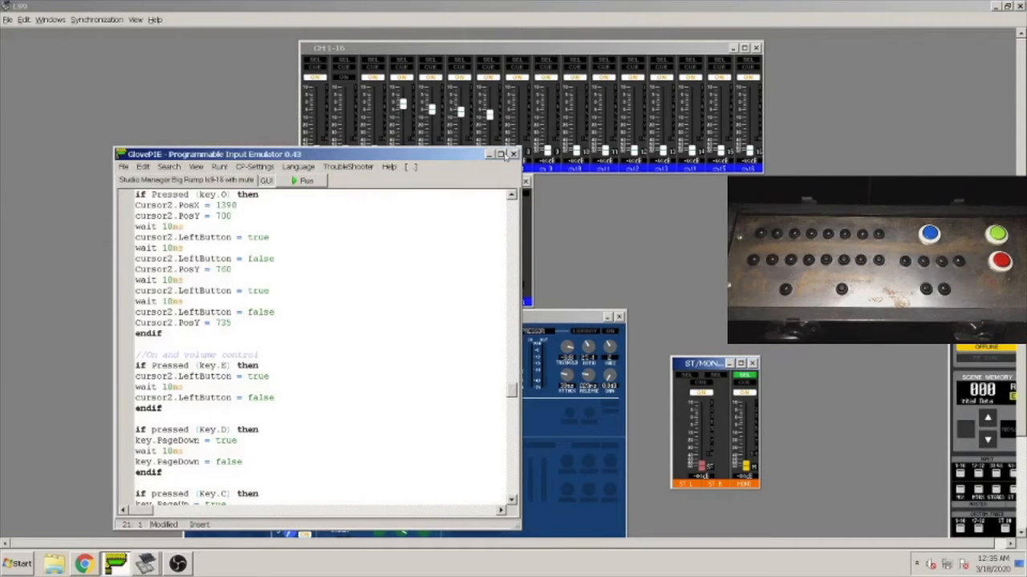
- Maximize the GlovePIE window and scroll through the per-channel blocks of the controller script
{"action": "left_click", "coordinate": [500, 154]}
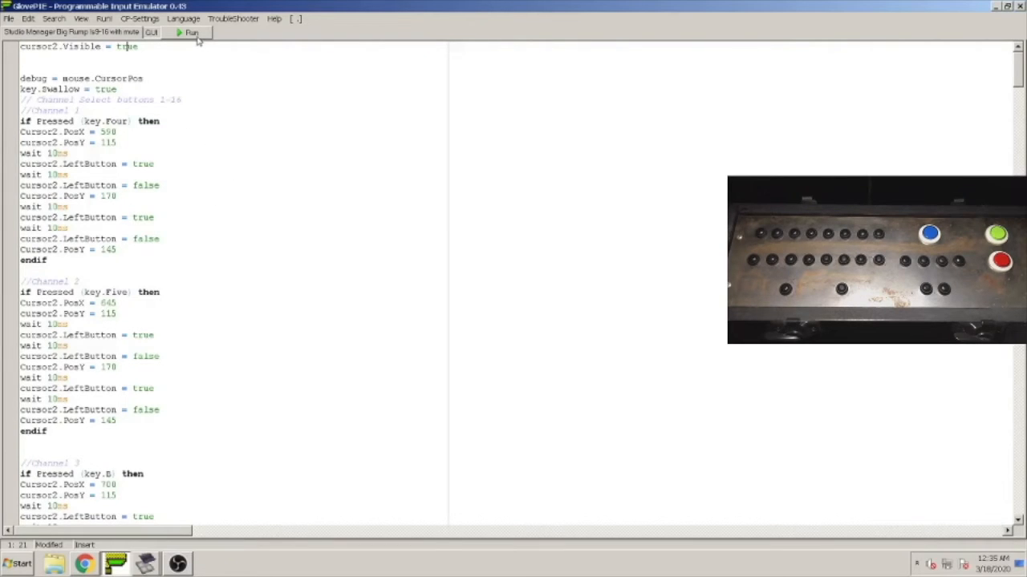
{"action": "mouse_move", "coordinate": [186, 32]}
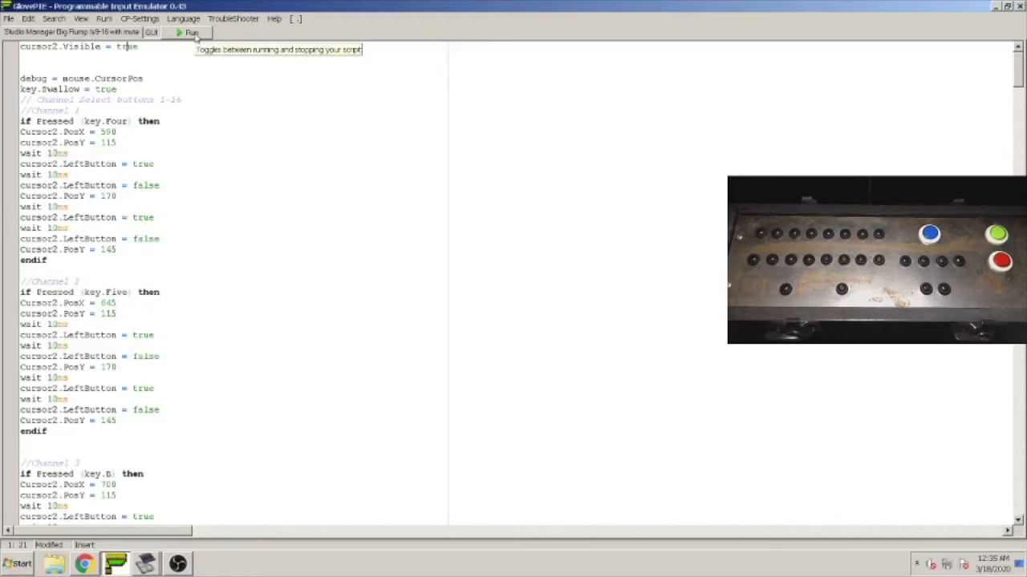
{"action": "mouse_move", "coordinate": [137, 71]}
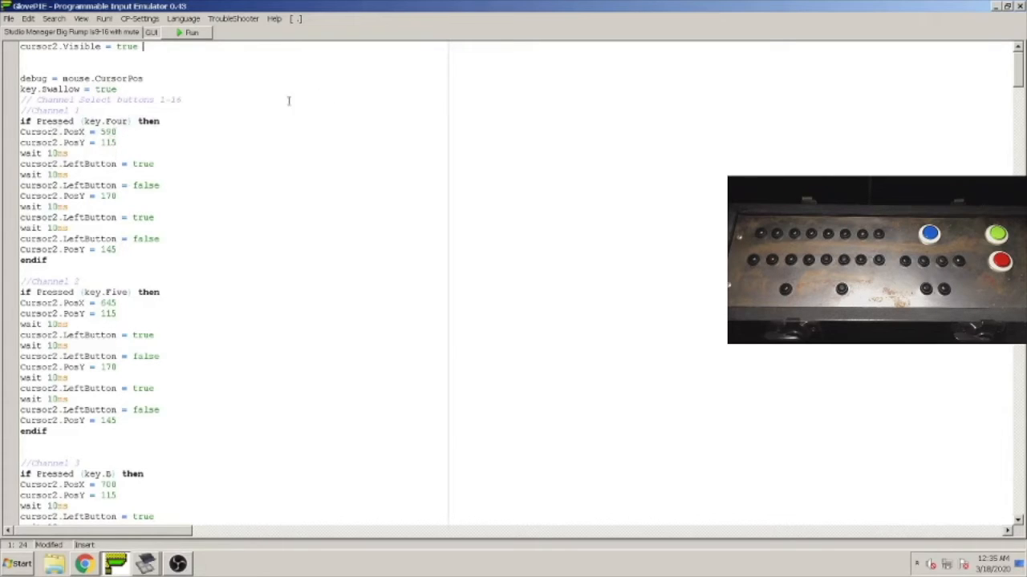
{"action": "mouse_move", "coordinate": [351, 221]}
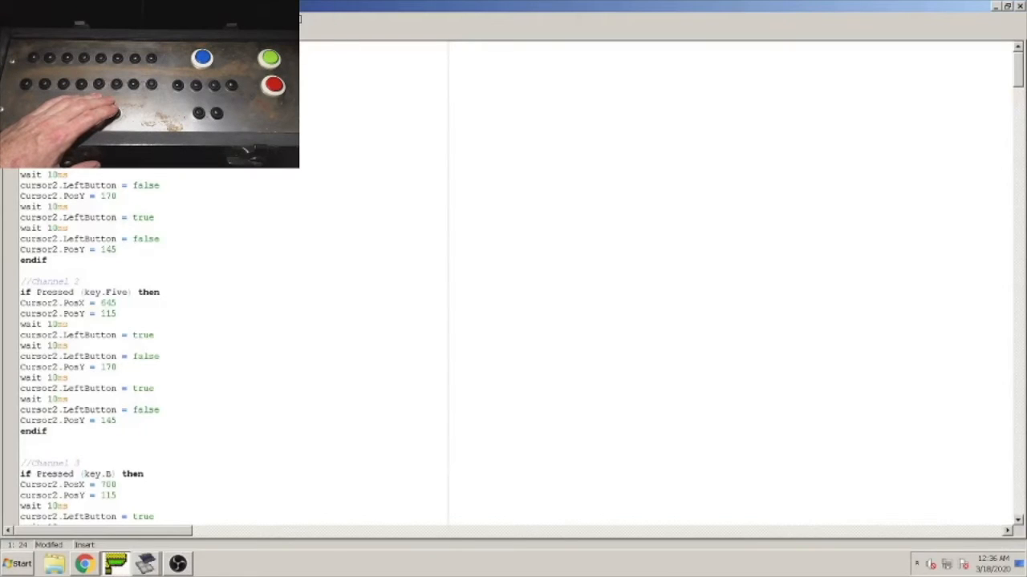
{"action": "left_click", "coordinate": [146, 565]}
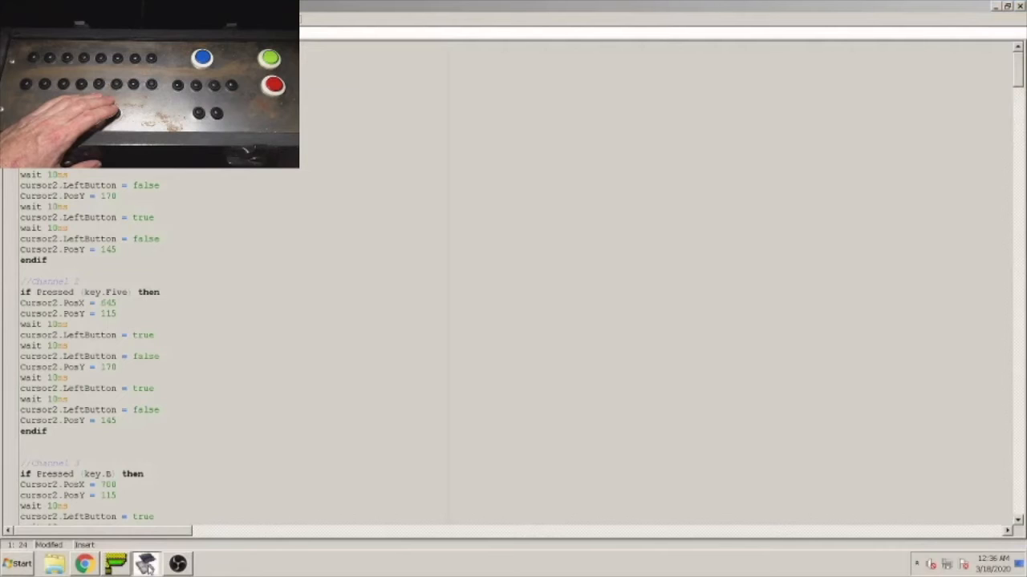
- Bring the Studio Manager mixer forward and expand the Selected Channel window to its full layout under ST IN
{"action": "left_click", "coordinate": [146, 564]}
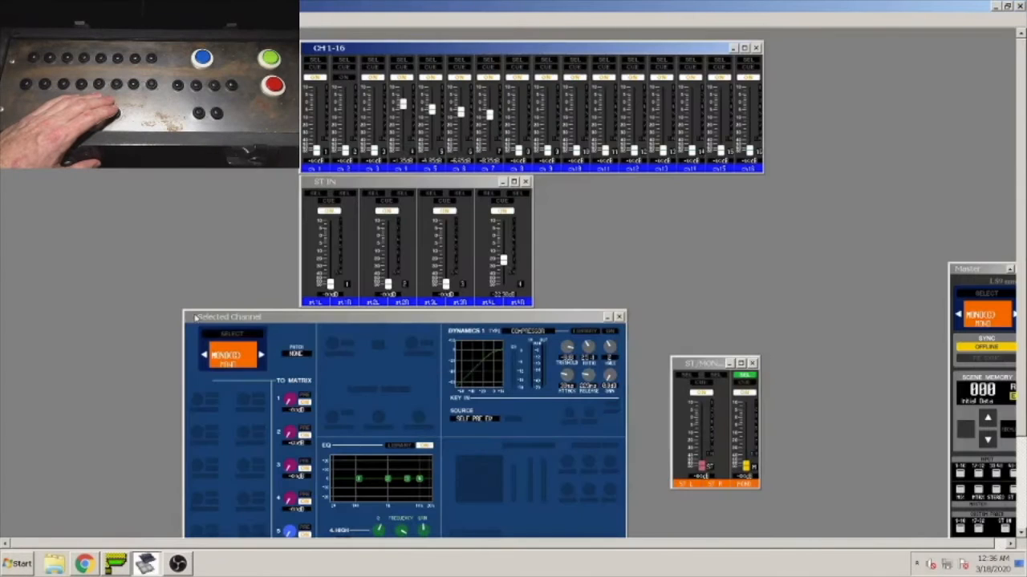
{"action": "mouse_move", "coordinate": [234, 202]}
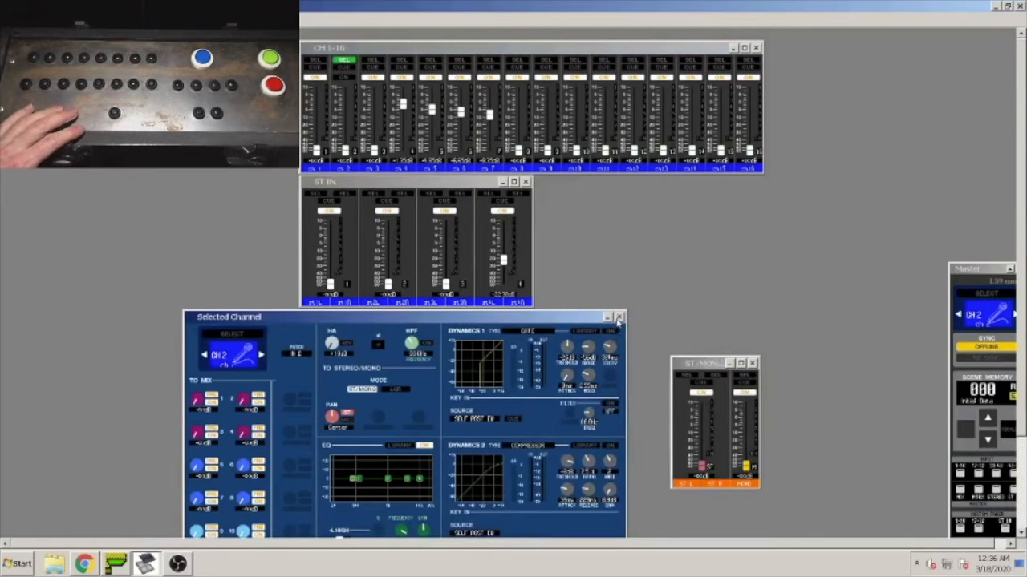
{"action": "left_click", "coordinate": [620, 317]}
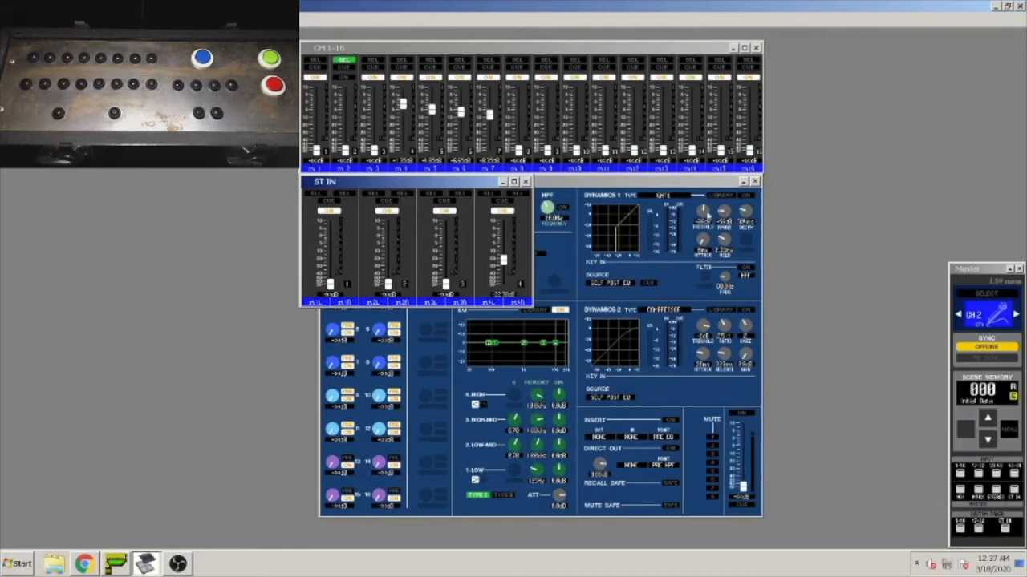
{"action": "mouse_move", "coordinate": [709, 208]}
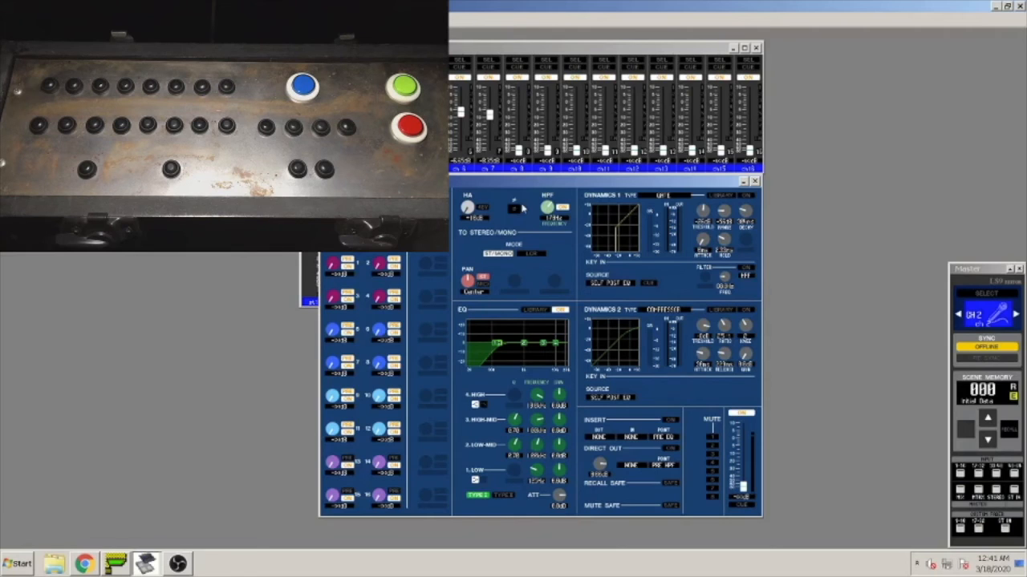
{"action": "mouse_move", "coordinate": [475, 222]}
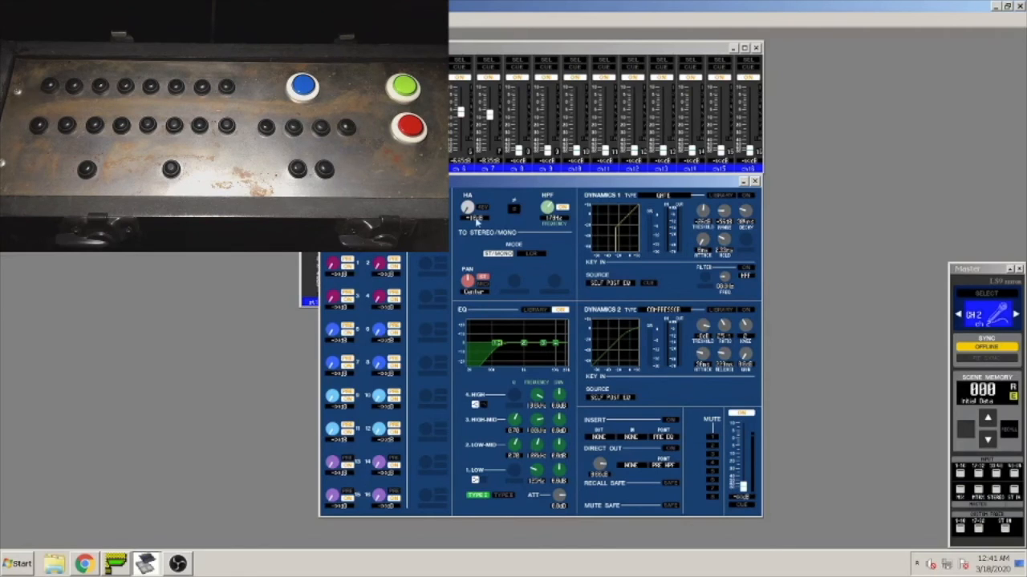
{"action": "mouse_move", "coordinate": [455, 234]}
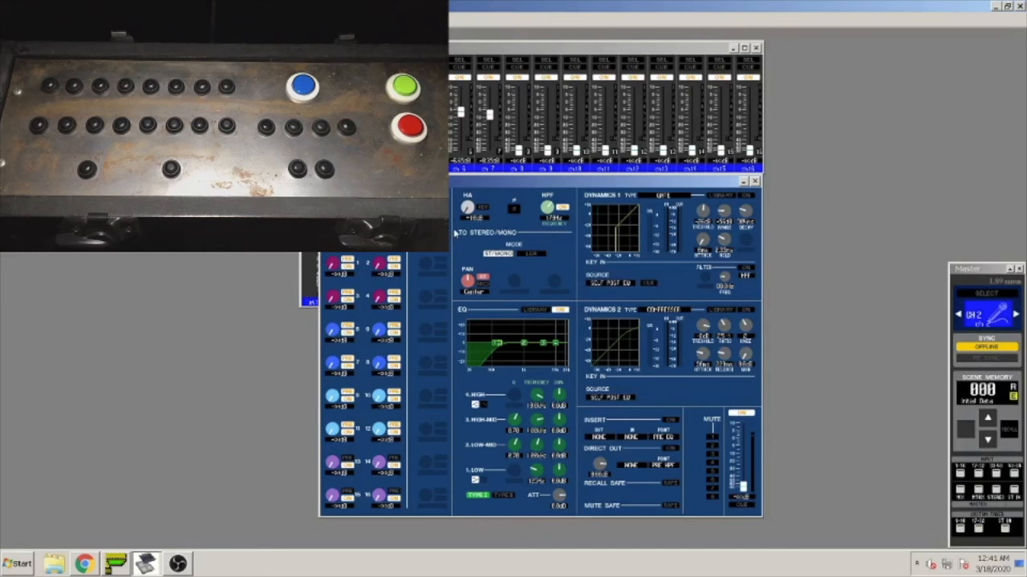